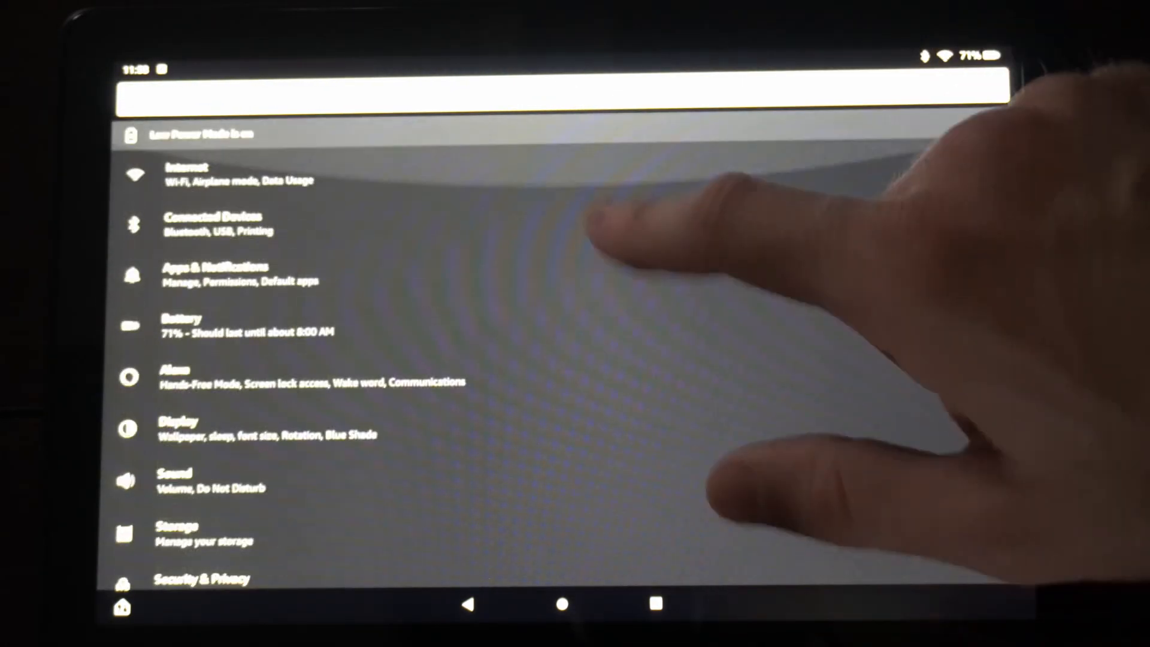
- Navigate through Device Options to the Date & time settings
{"action": "scroll", "scroll_direction": "down", "scroll_amount": 3}
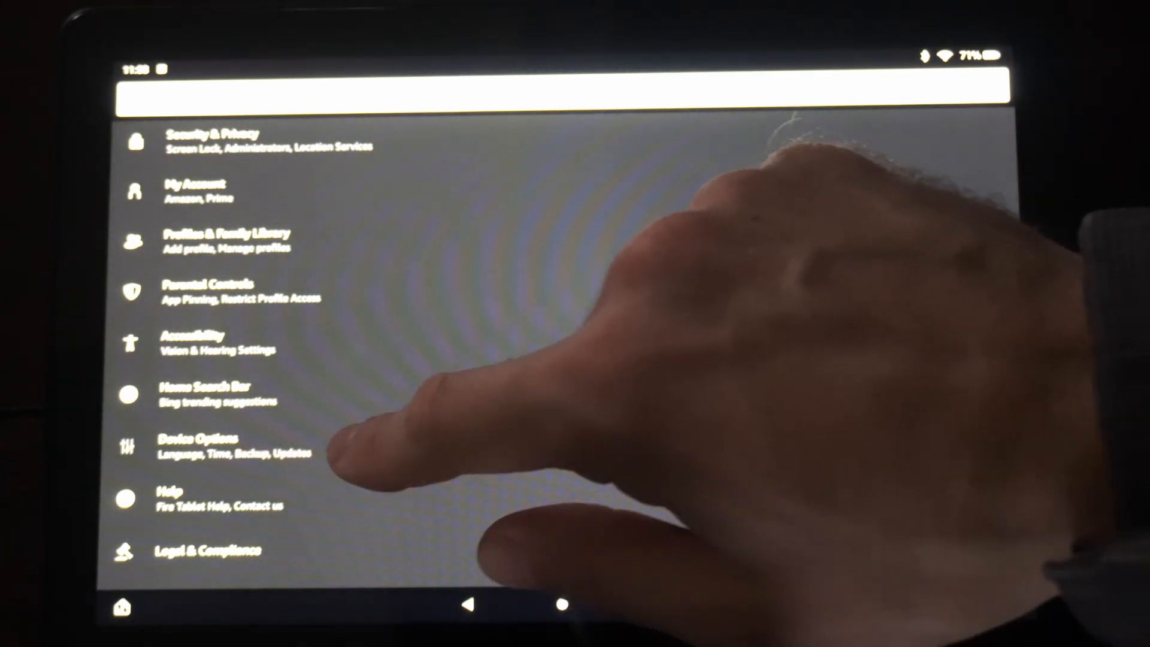
{"action": "left_click", "coordinate": [196, 442]}
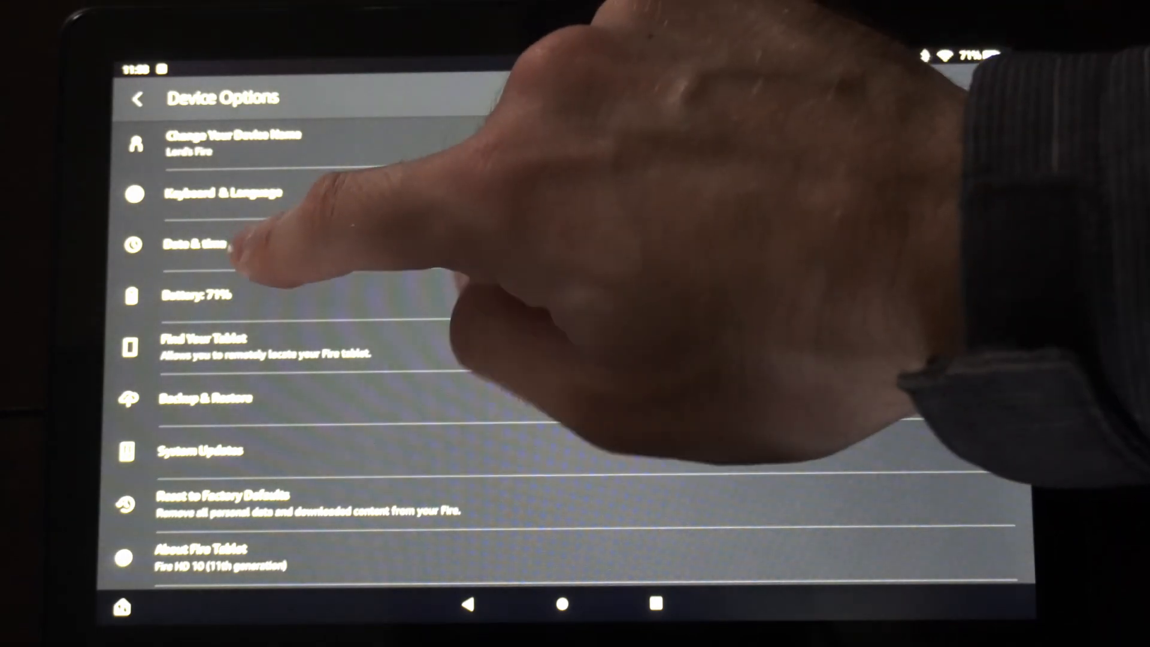
{"action": "left_click", "coordinate": [205, 244]}
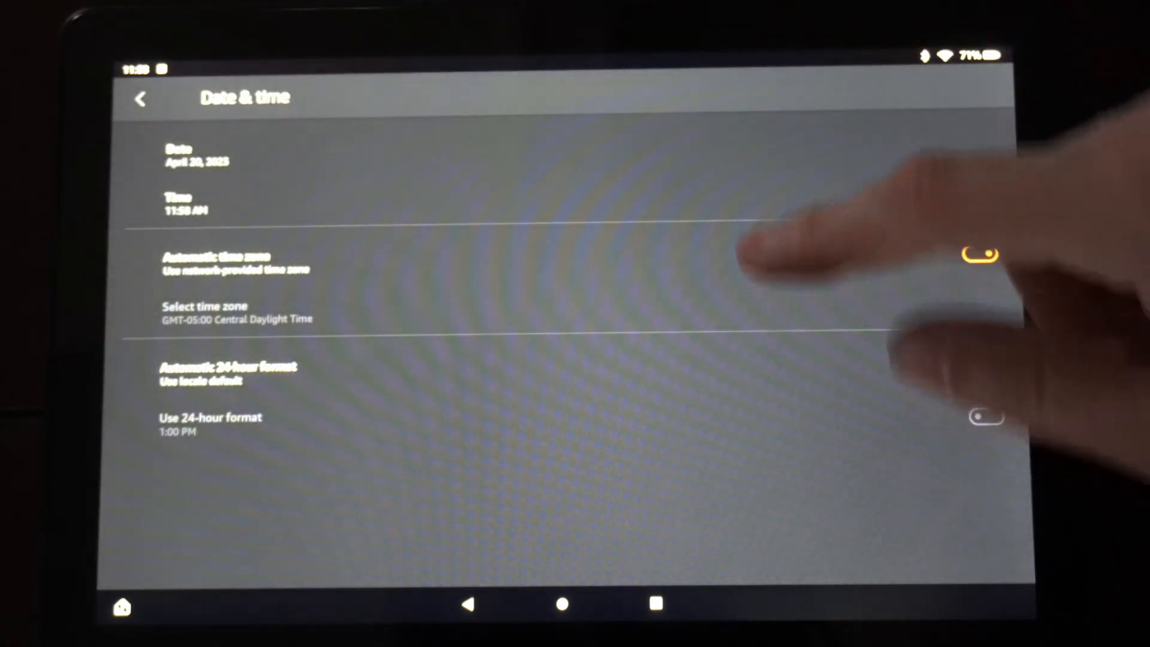
- Turn off Automatic time zone and select GMT-05:00 Central Daylight Time
{"action": "left_click", "coordinate": [981, 253]}
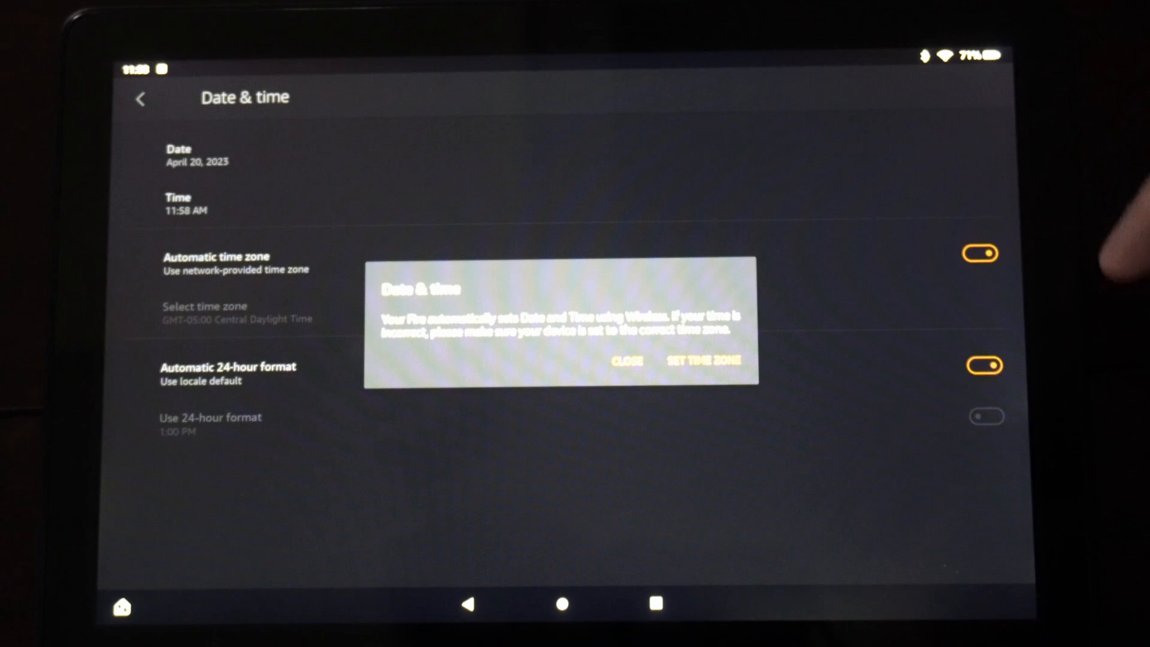
{"action": "left_click", "coordinate": [625, 361]}
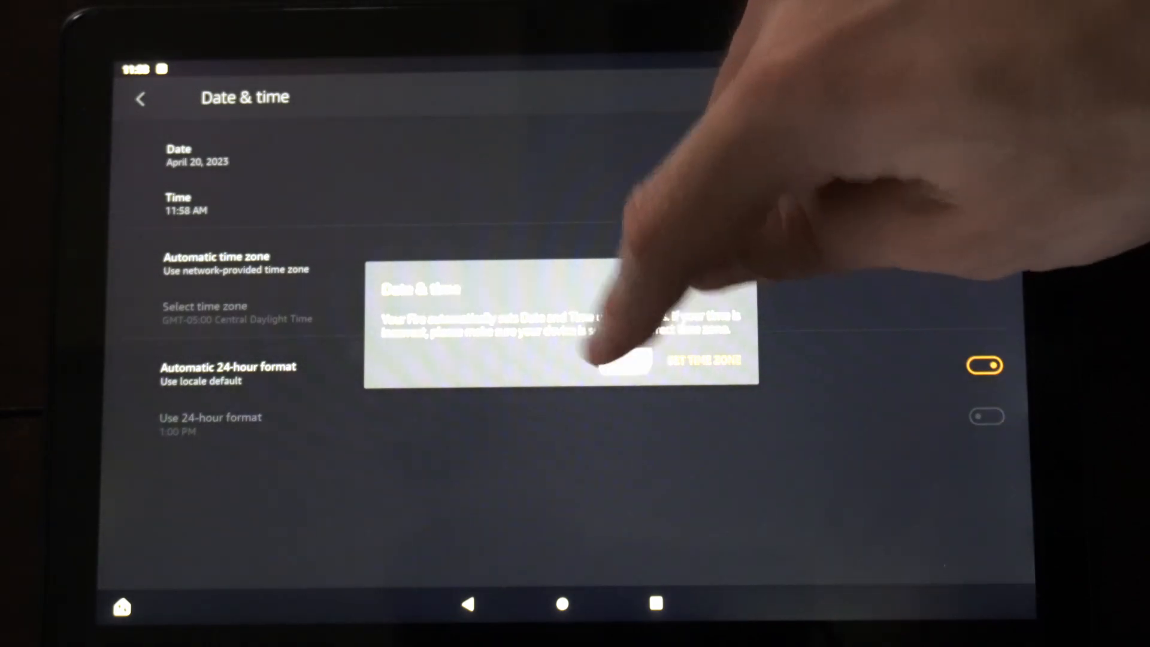
{"action": "left_click", "coordinate": [701, 360]}
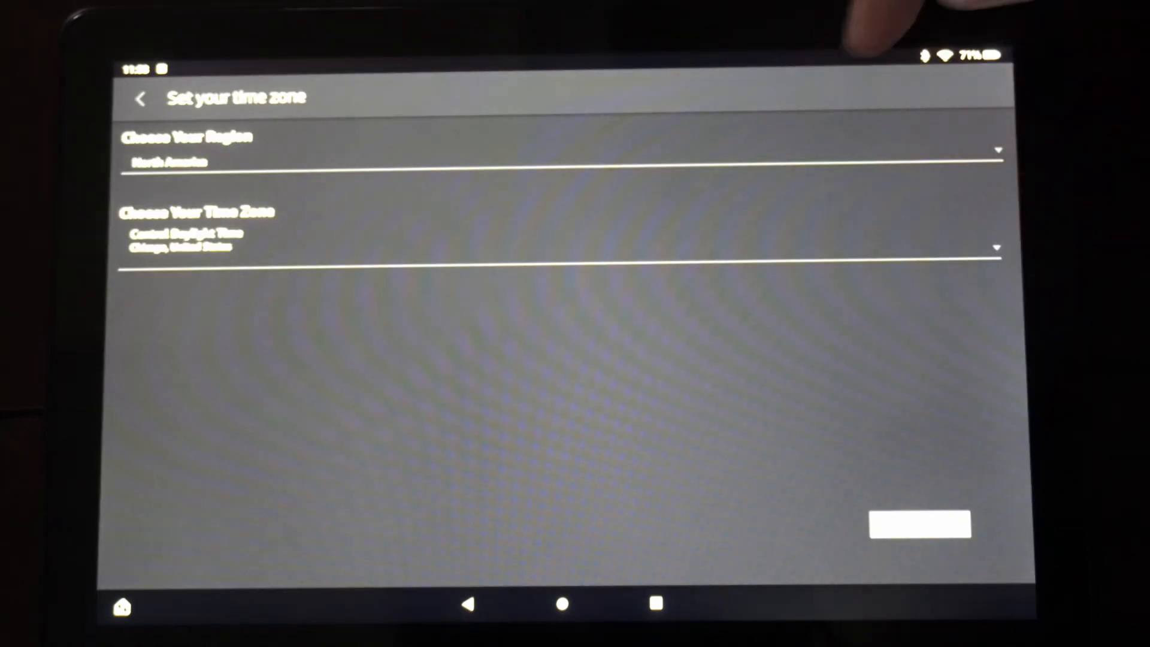
{"action": "left_click", "coordinate": [919, 523]}
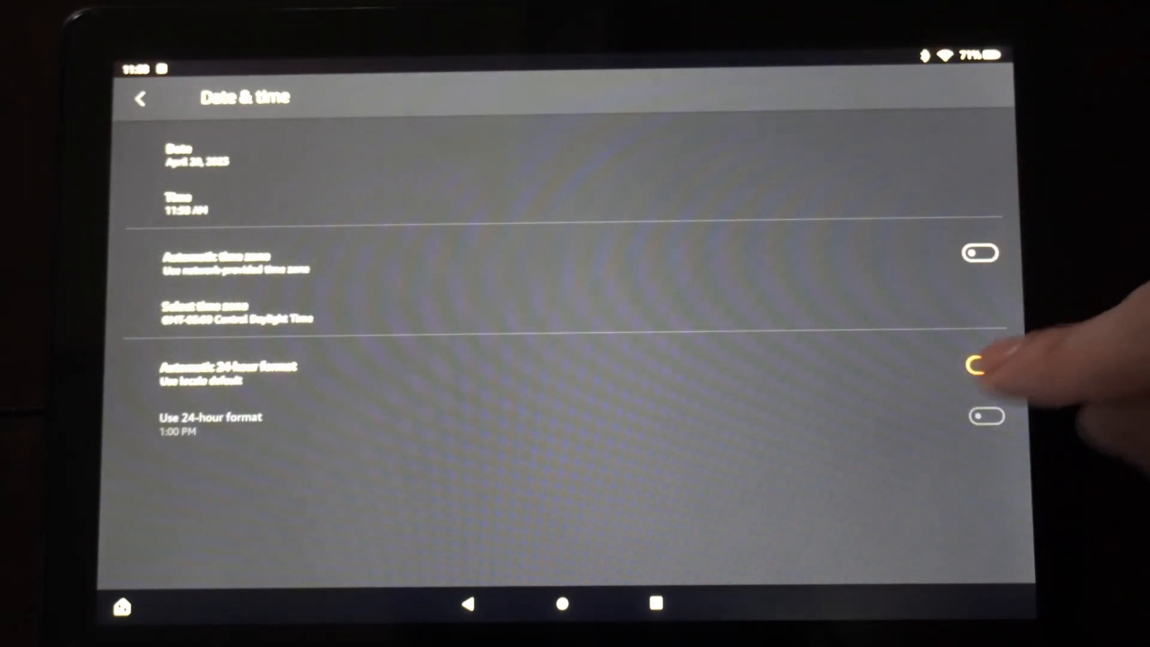
- Turn off the Automatic 24-hour format toggle so the clock no longer follows locale
{"action": "left_click", "coordinate": [235, 311]}
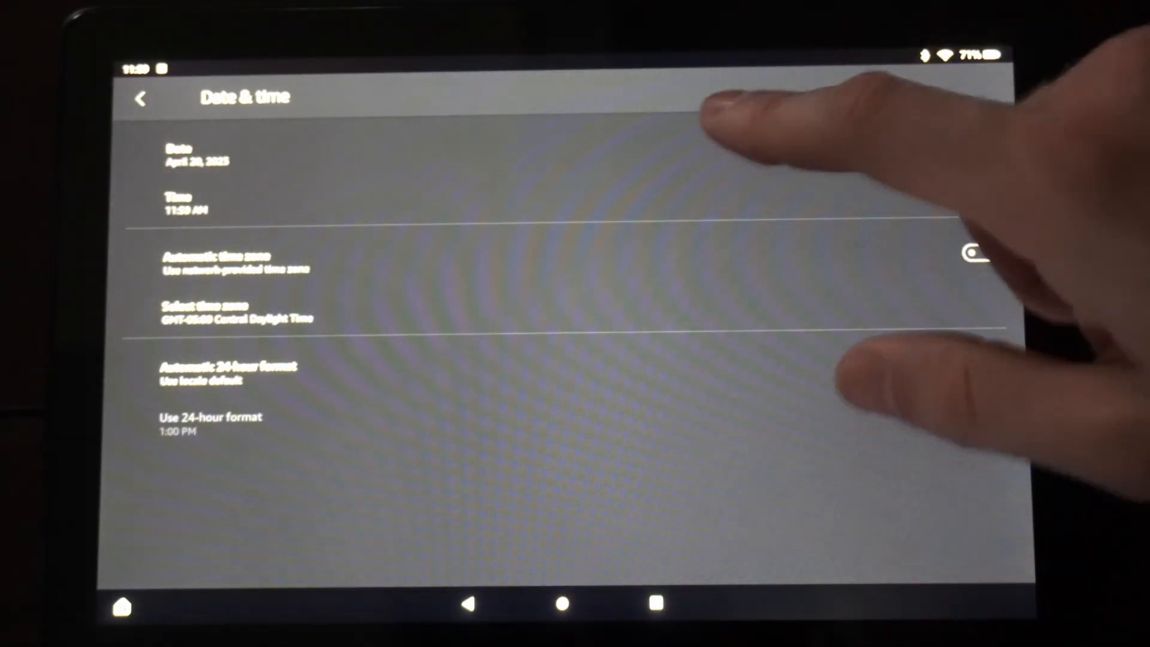
{"action": "left_click", "coordinate": [980, 252]}
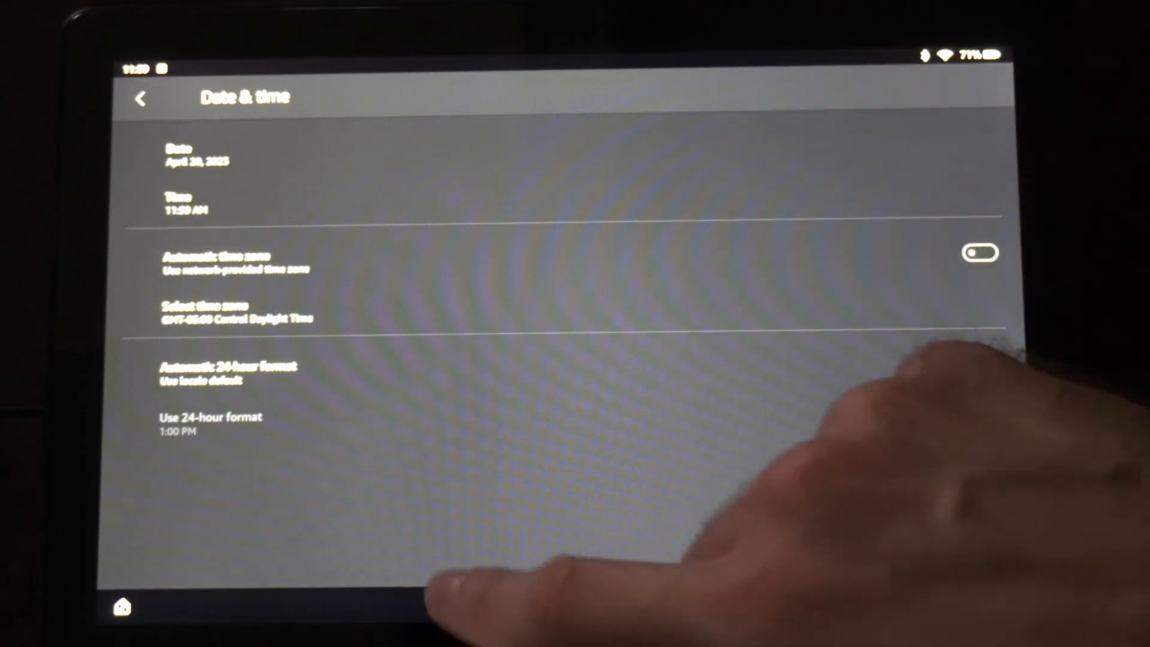